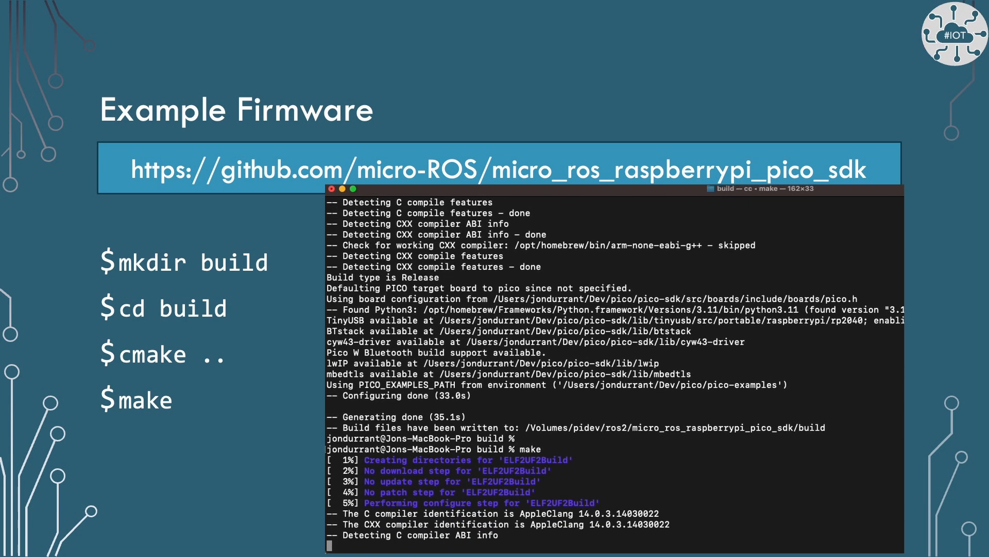
- Switch from the firmware build to the SSH session on the remote Pi host
key(Right)
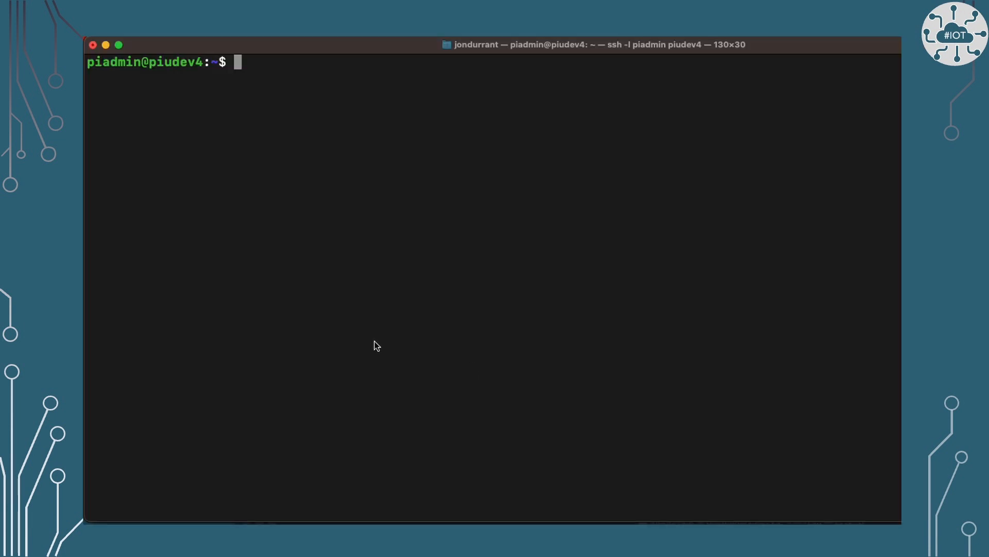
- List ROS 2 nodes and topics, then begin typing ros2 topic echo /pico_publisher
text(ros2 node list)
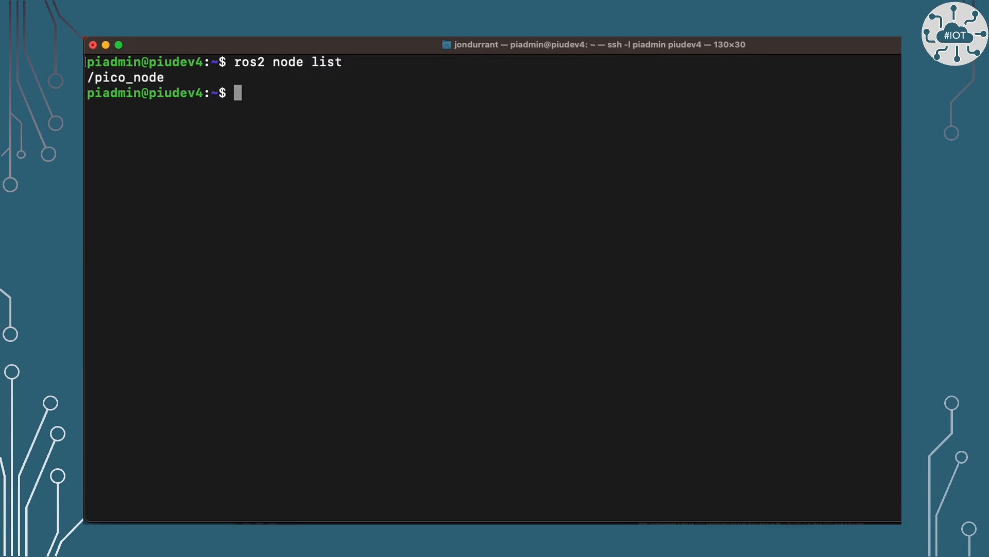
text(ros2 topic list)
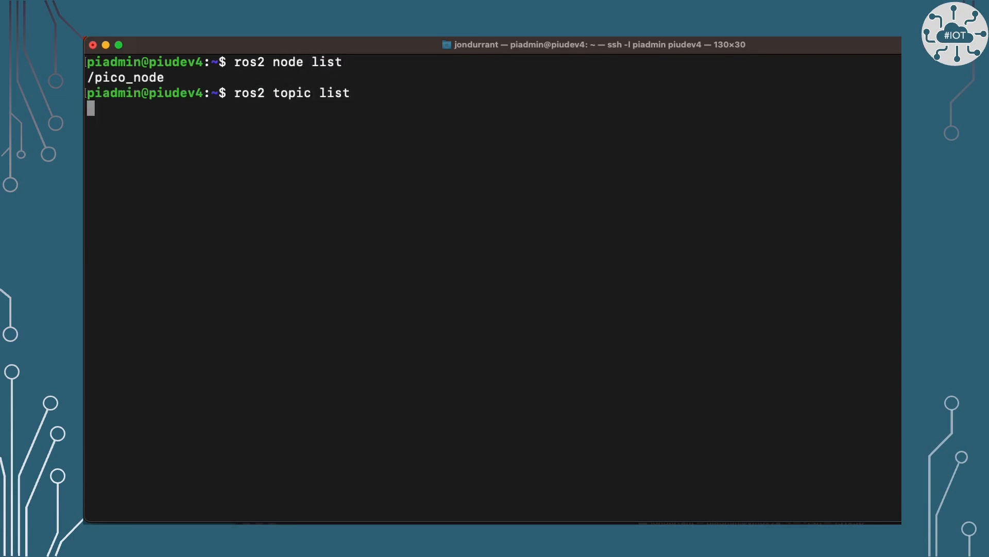
text(rps)
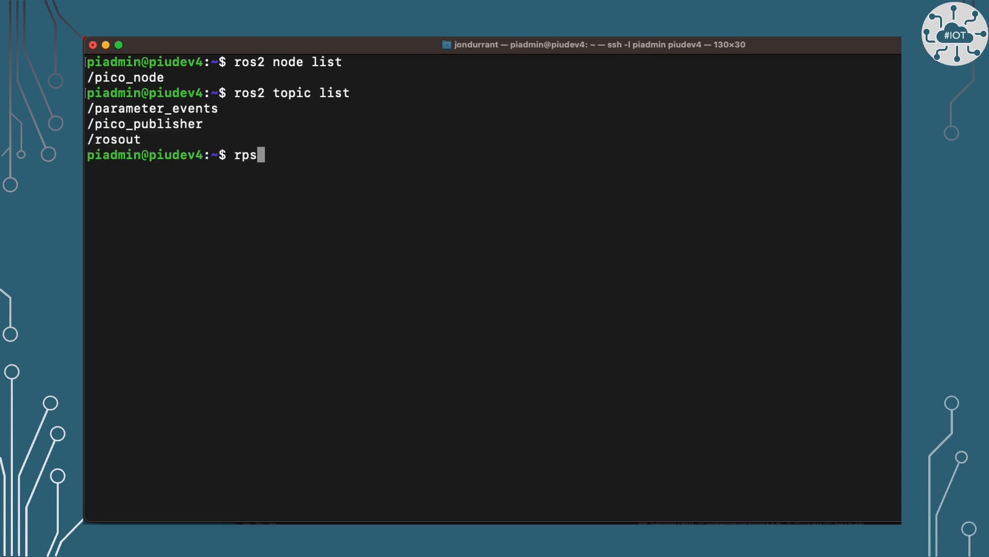
text(os2 topic ech)
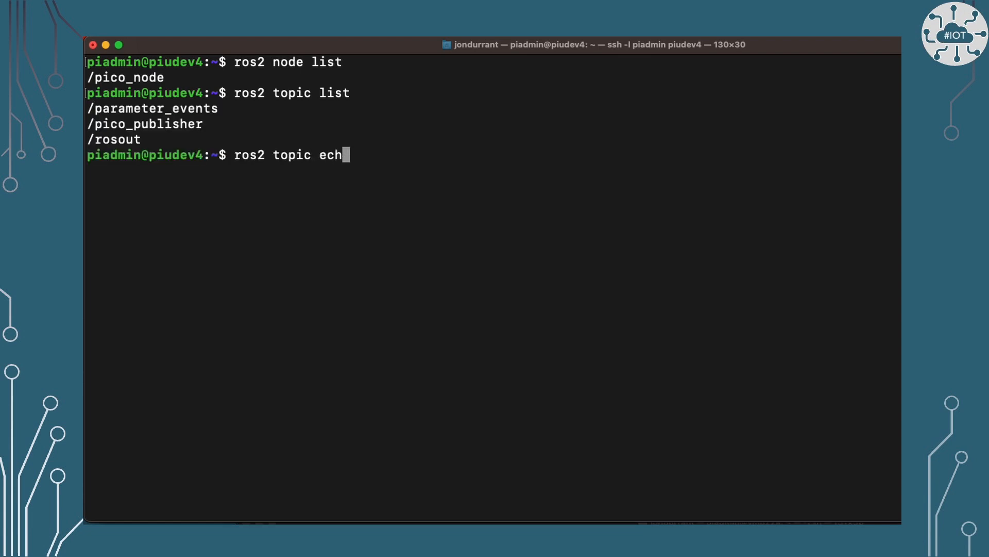
text(o /pico_pub)
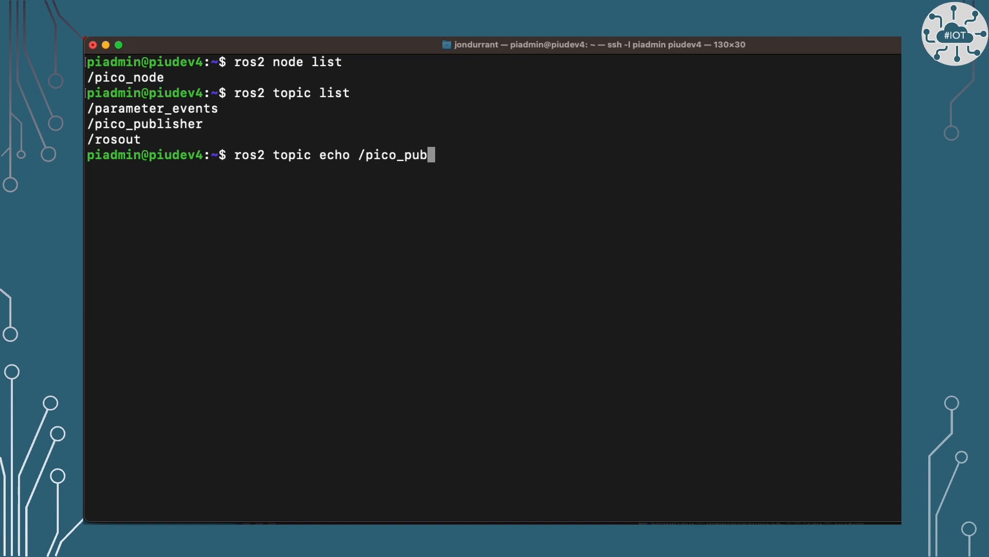